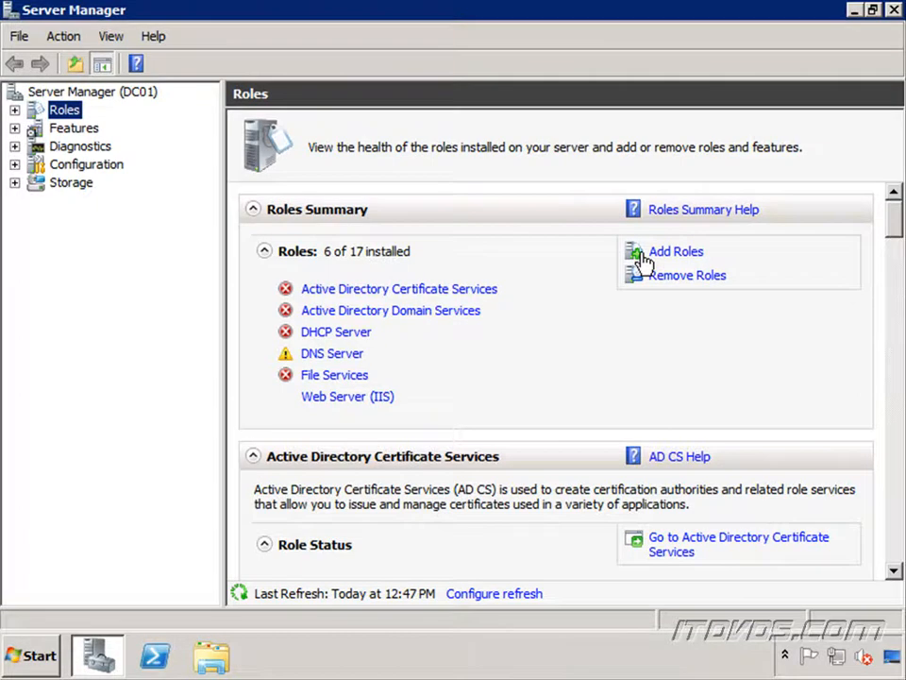
mouse_move(280, 562)
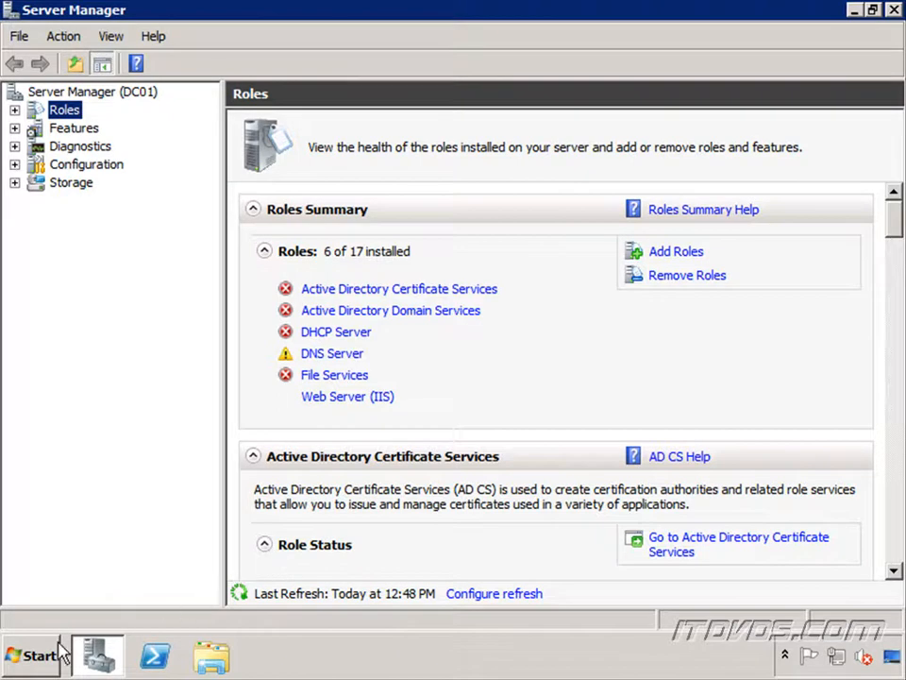
mouse_move(88, 525)
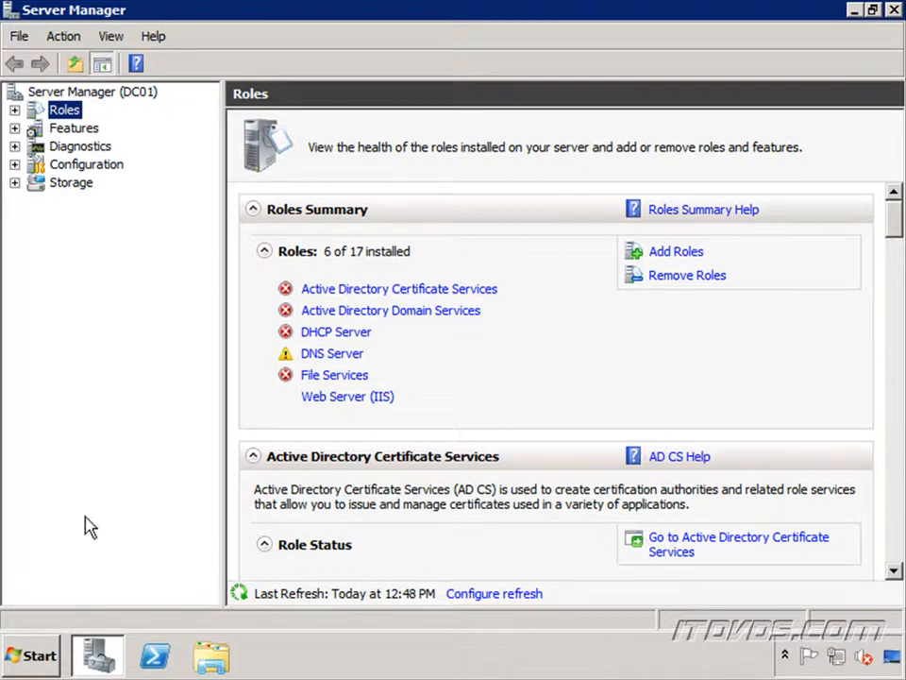
Step: Reach Administrative Tools from the Start menu to launch Active Directory Domains and Trusts
left_click(30, 656)
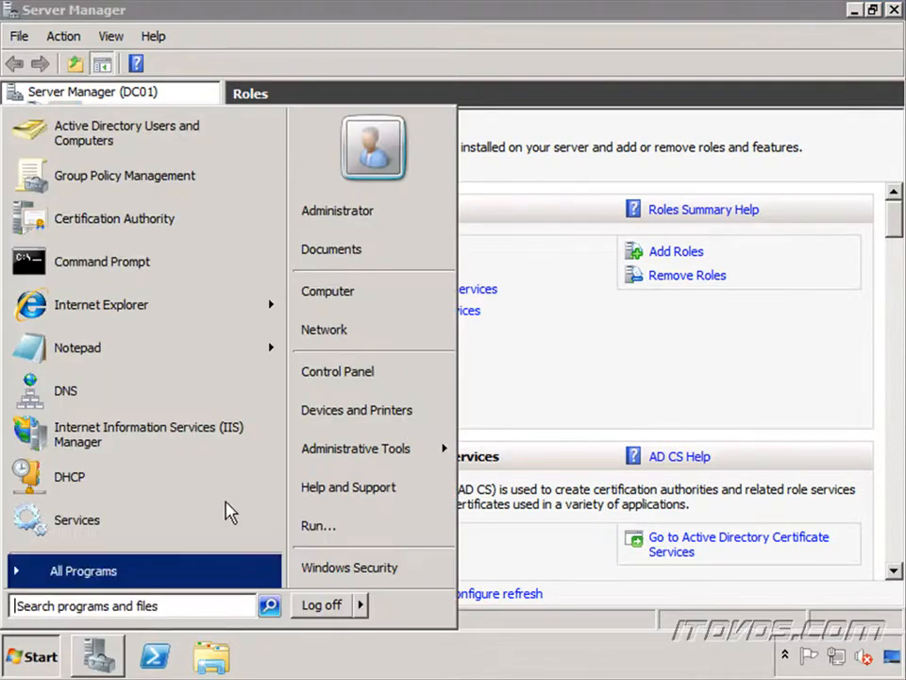
left_click(355, 448)
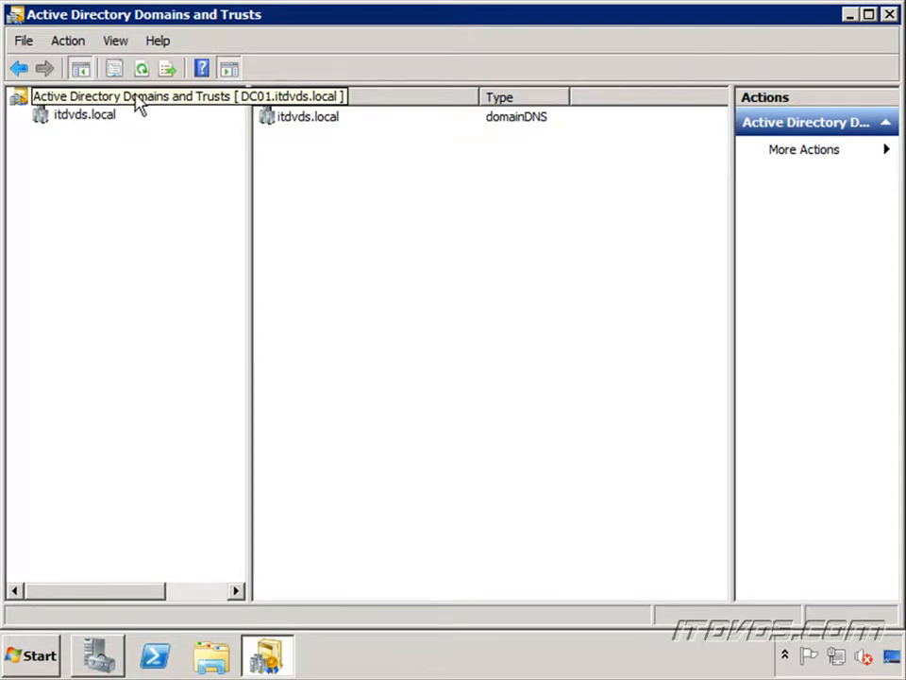
right_click(140, 94)
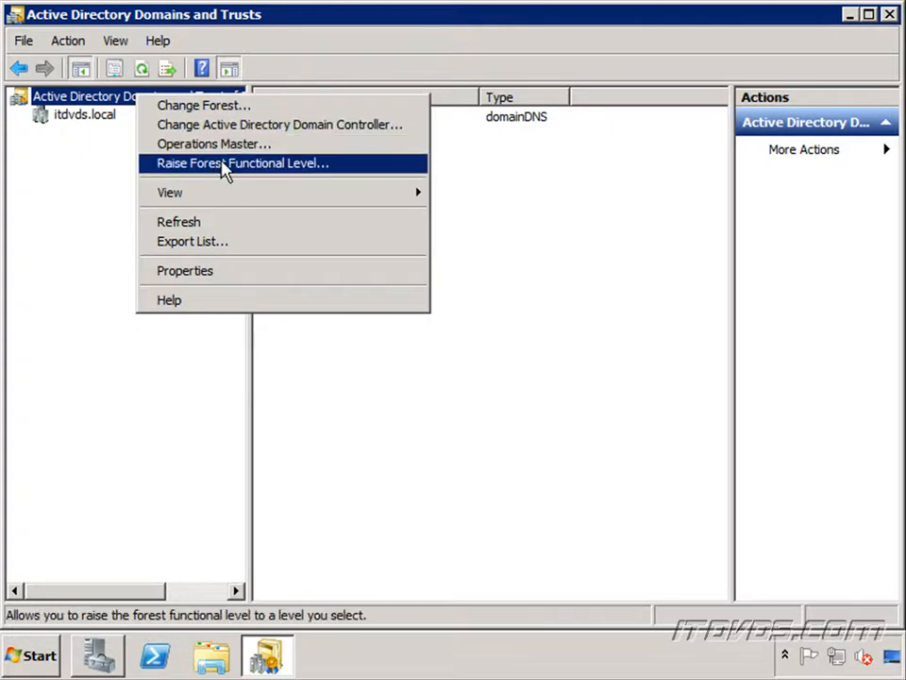
mouse_move(263, 176)
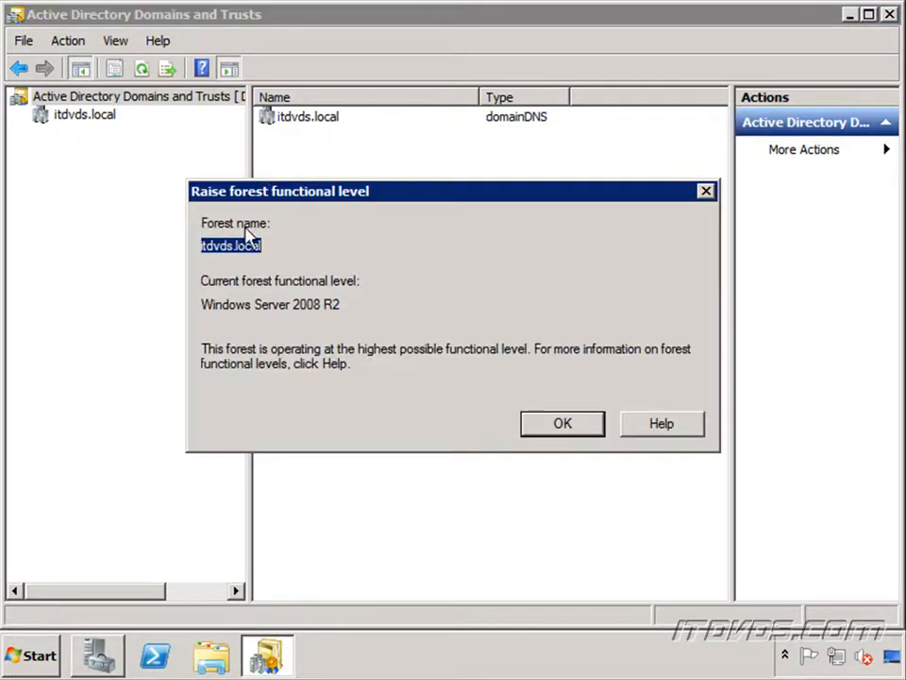
mouse_move(262, 291)
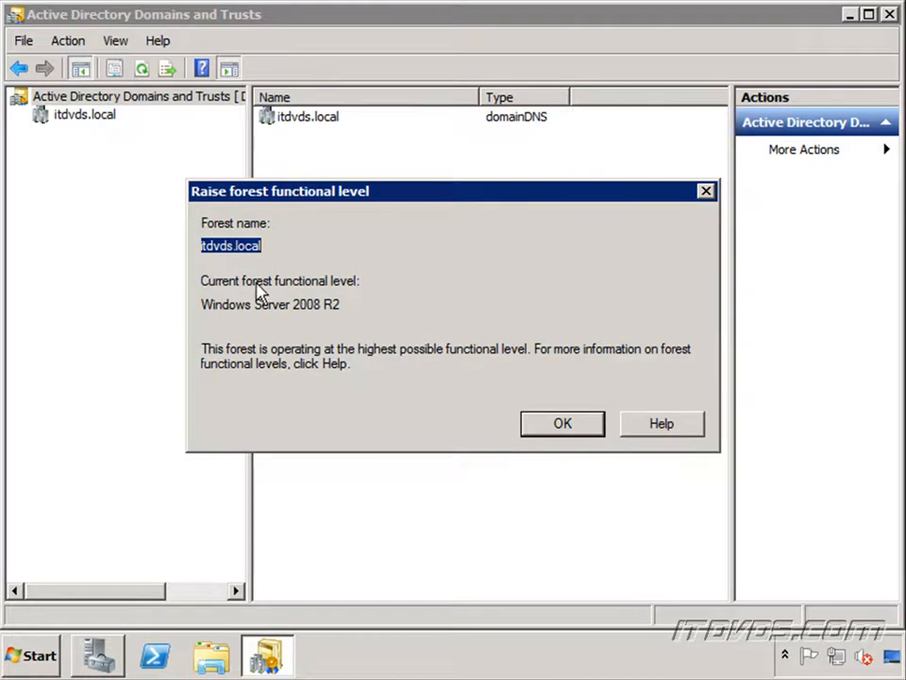
mouse_move(287, 306)
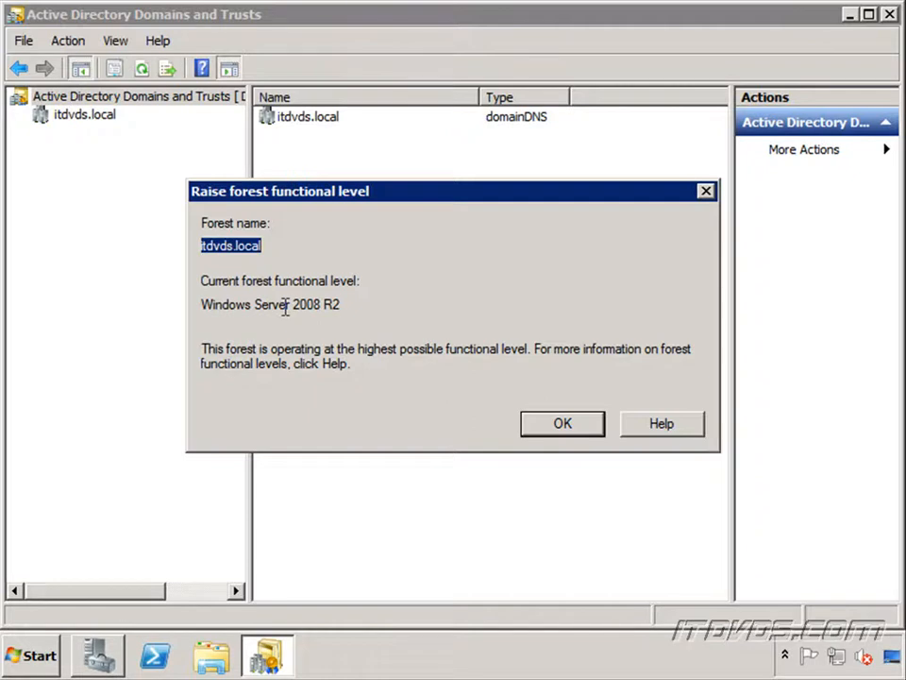
left_click(563, 423)
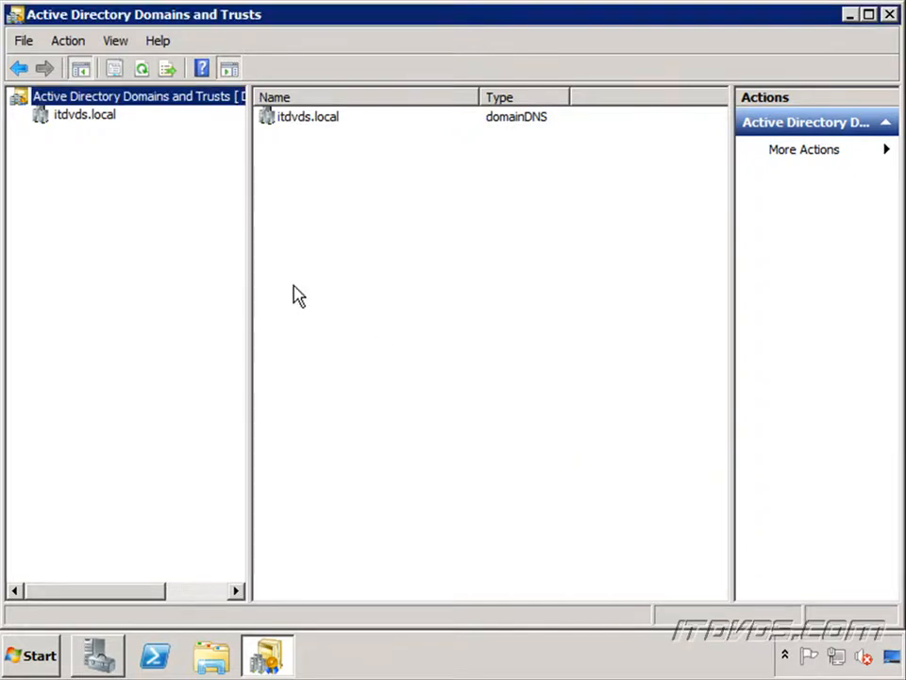
right_click(85, 115)
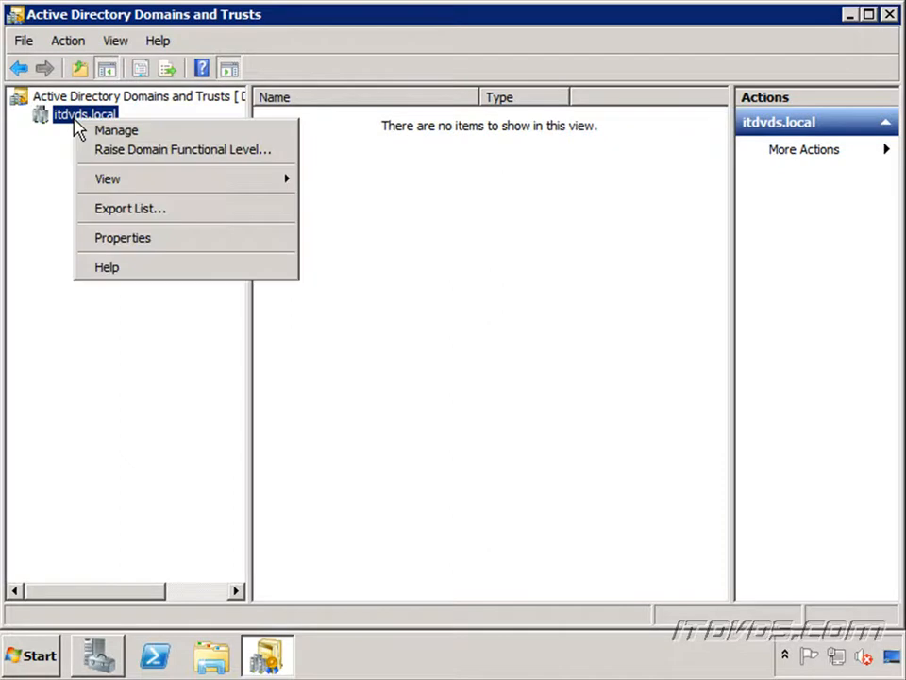
left_click(185, 160)
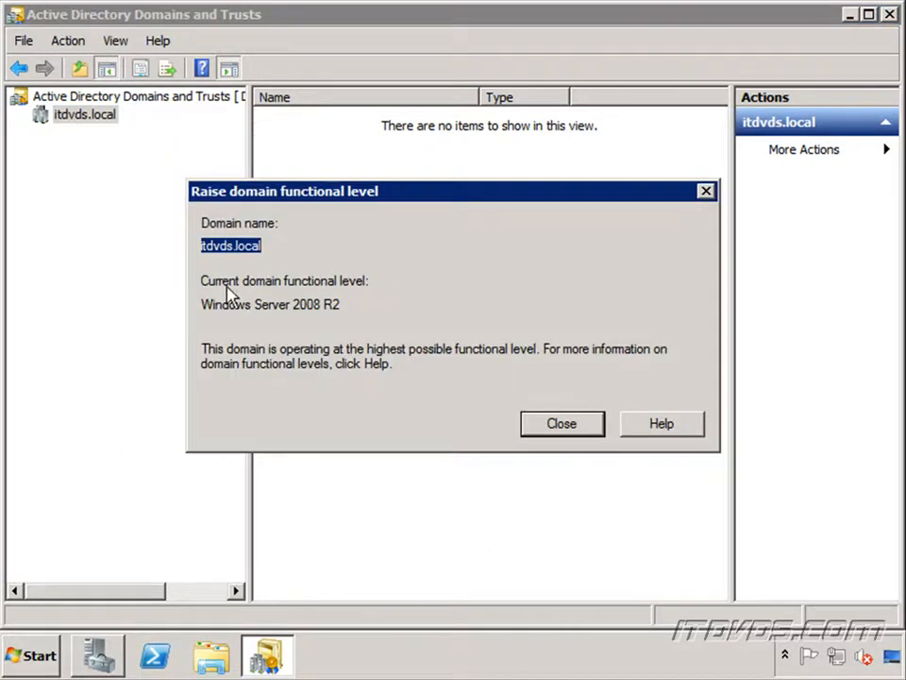
mouse_move(272, 319)
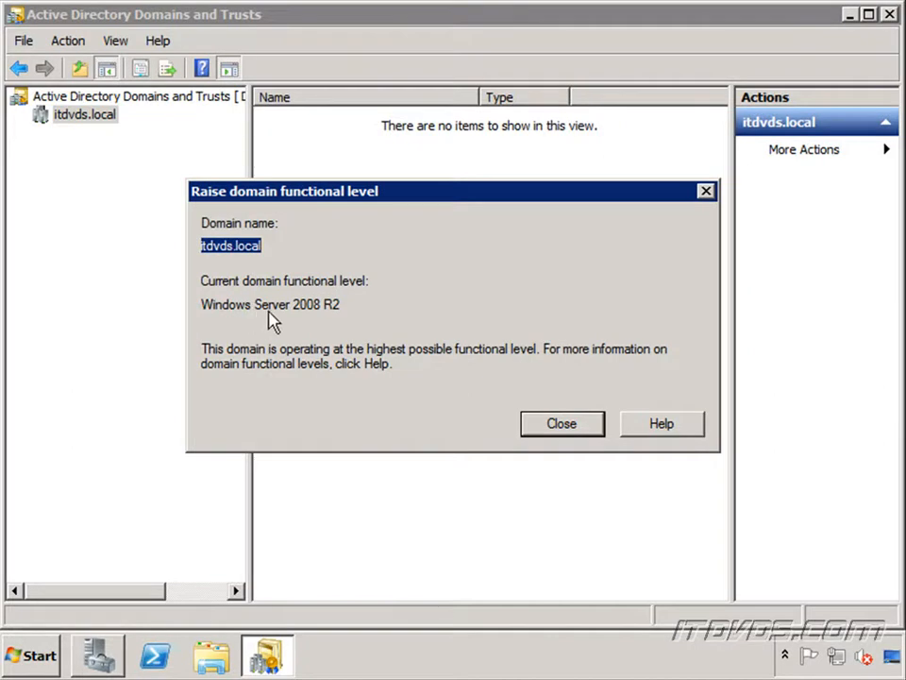
mouse_move(347, 309)
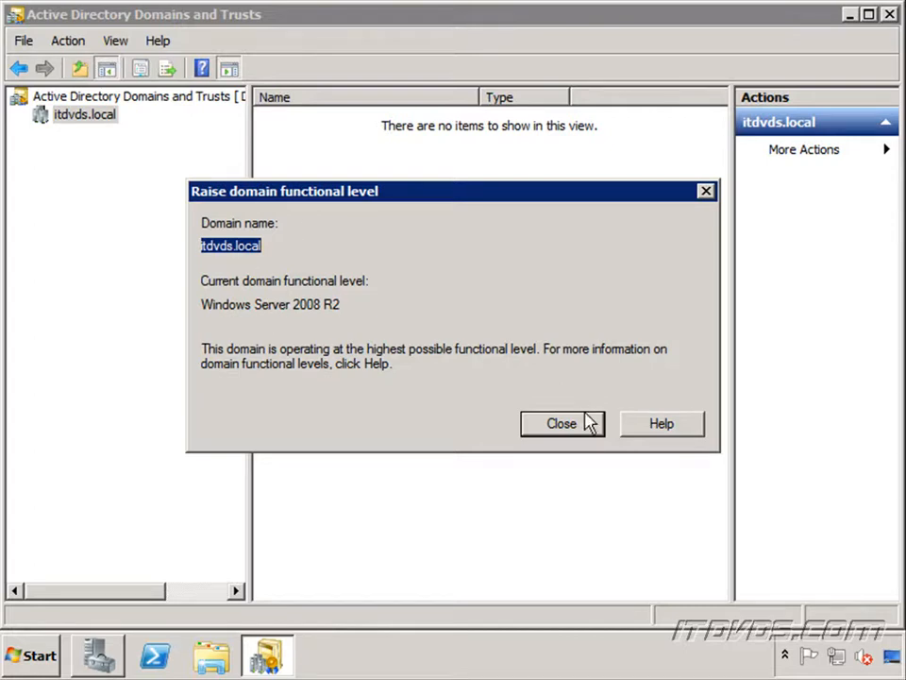
left_click(562, 423)
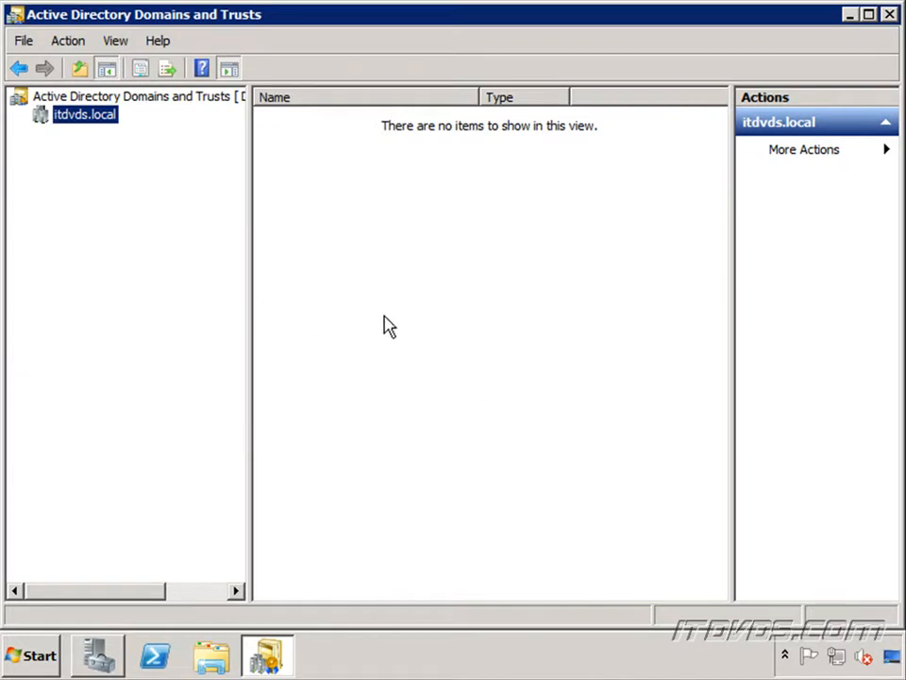
mouse_move(106, 608)
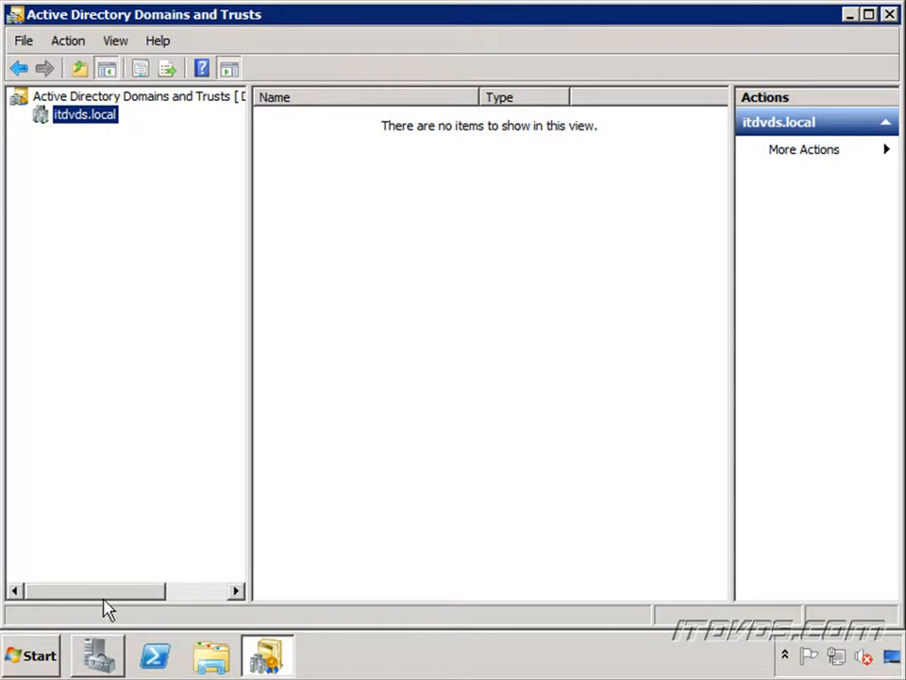
Step: Expand Administrative Tools in the Start menu to reach Active Directory Sites and Services
left_click(30, 655)
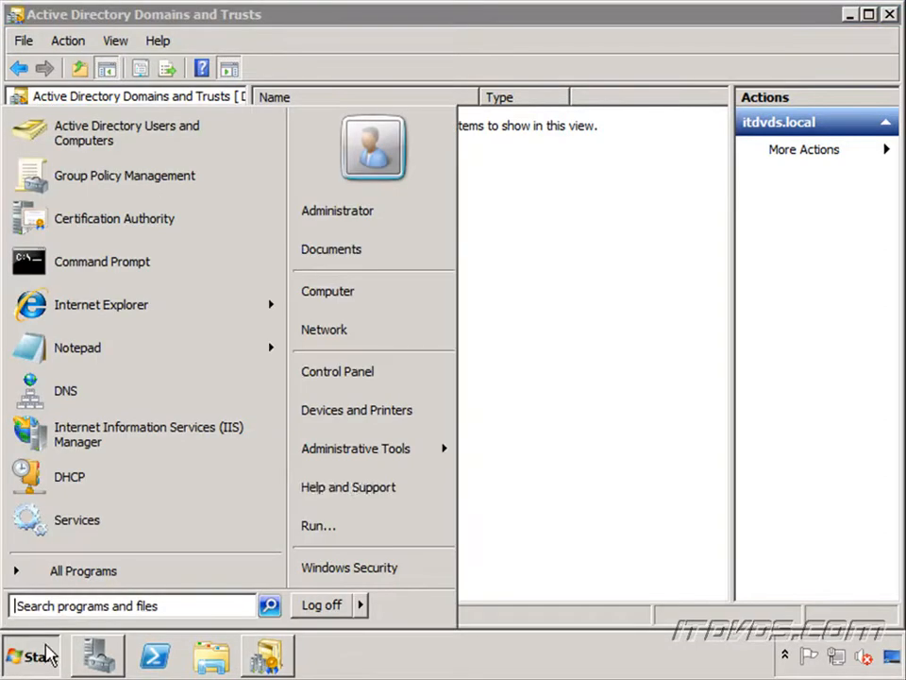
left_click(355, 449)
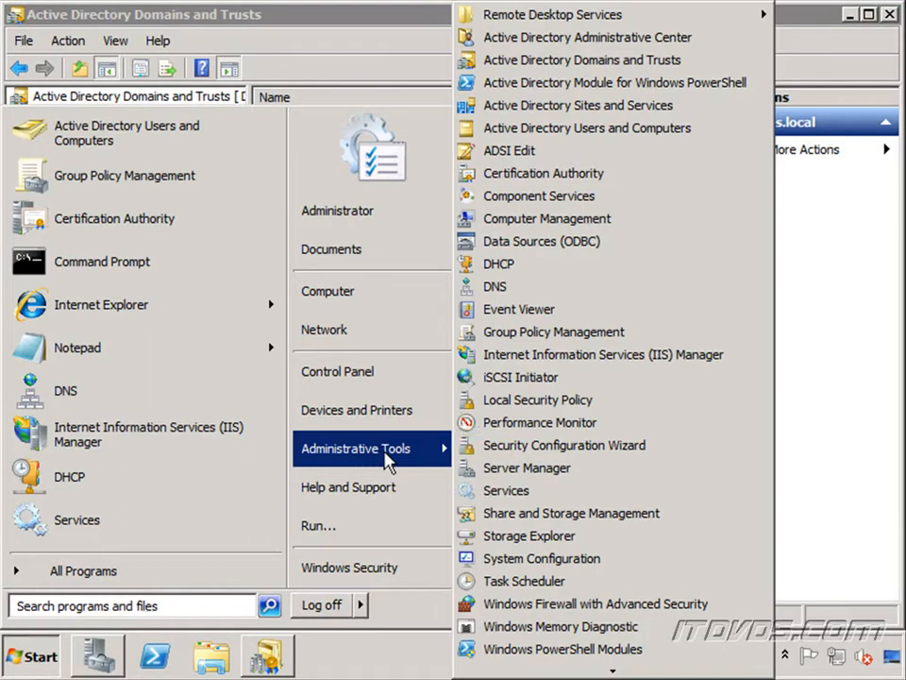
mouse_move(578, 106)
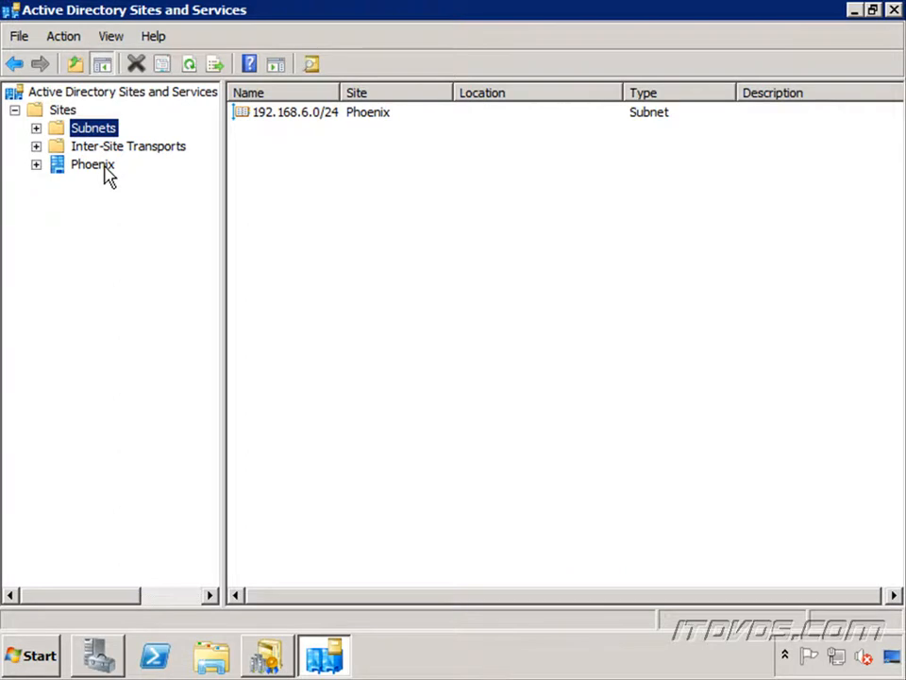
Step: Expand the Phoenix site's Servers container to show DC01, DC02 and DC01's NTDS Settings
left_click(93, 164)
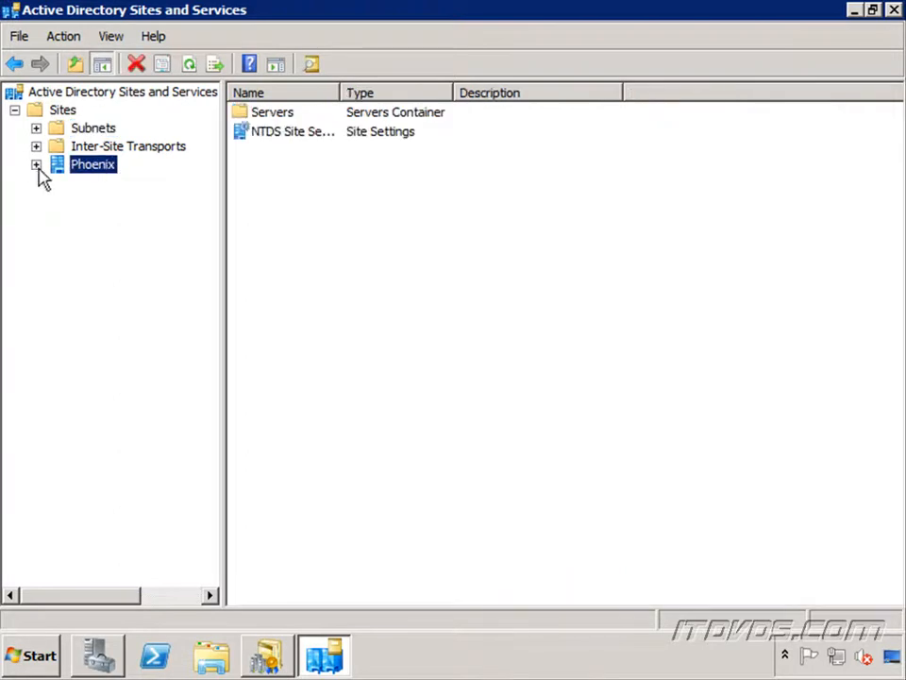
left_click(36, 164)
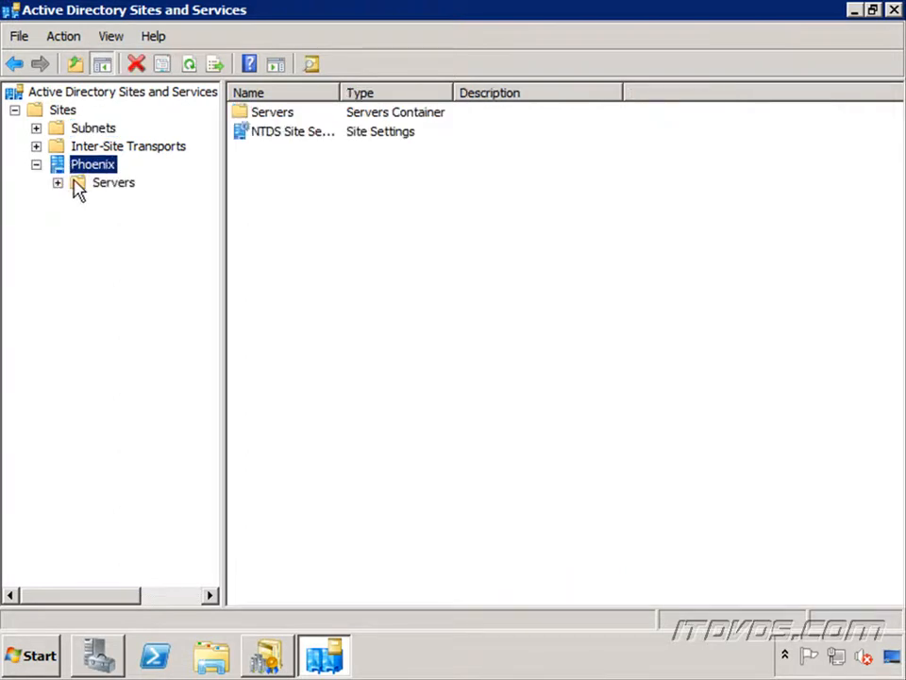
left_click(59, 181)
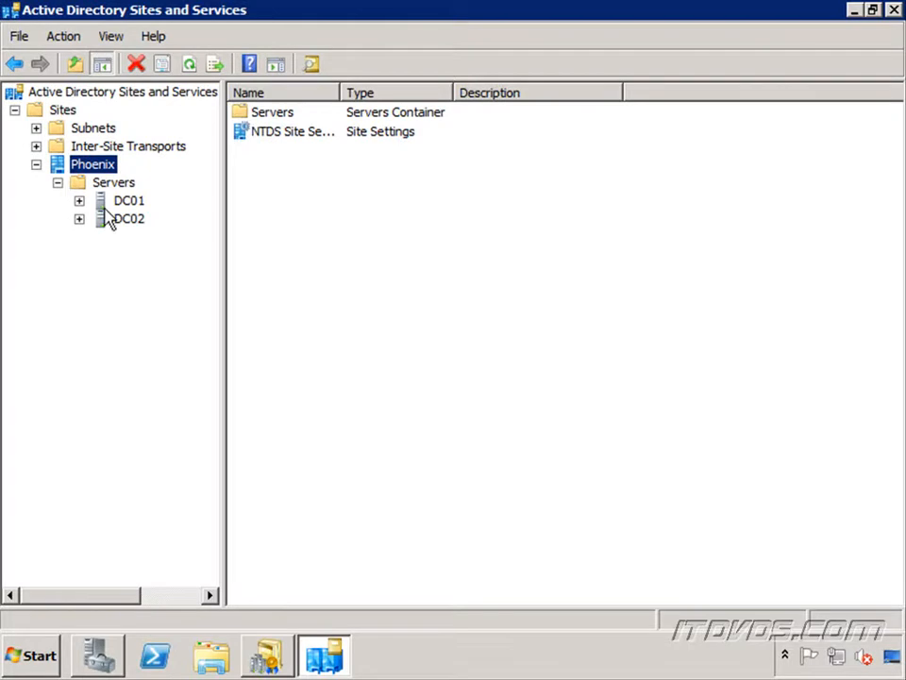
right_click(128, 200)
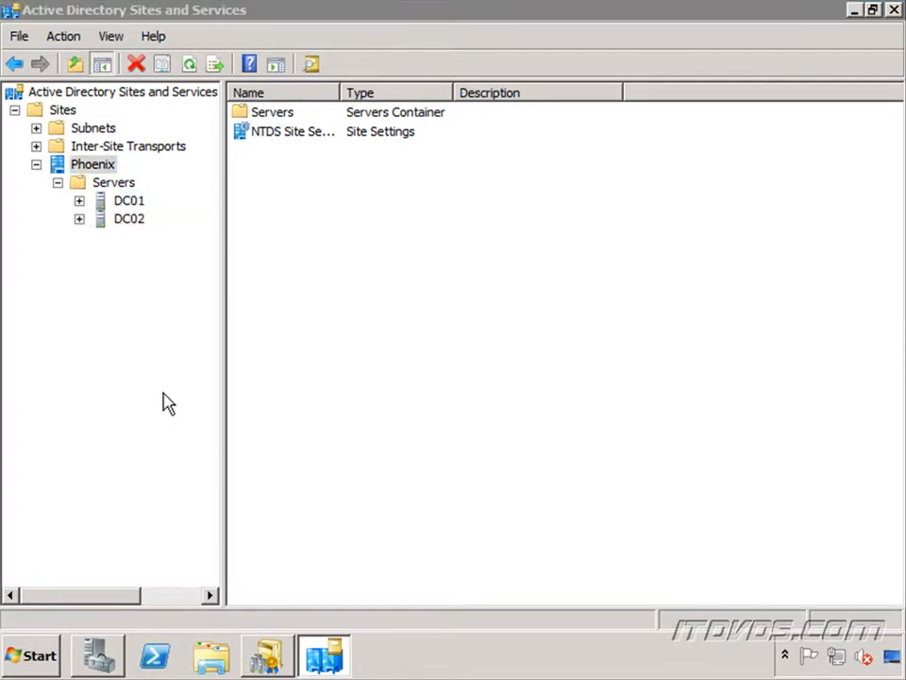
double_click(129, 200)
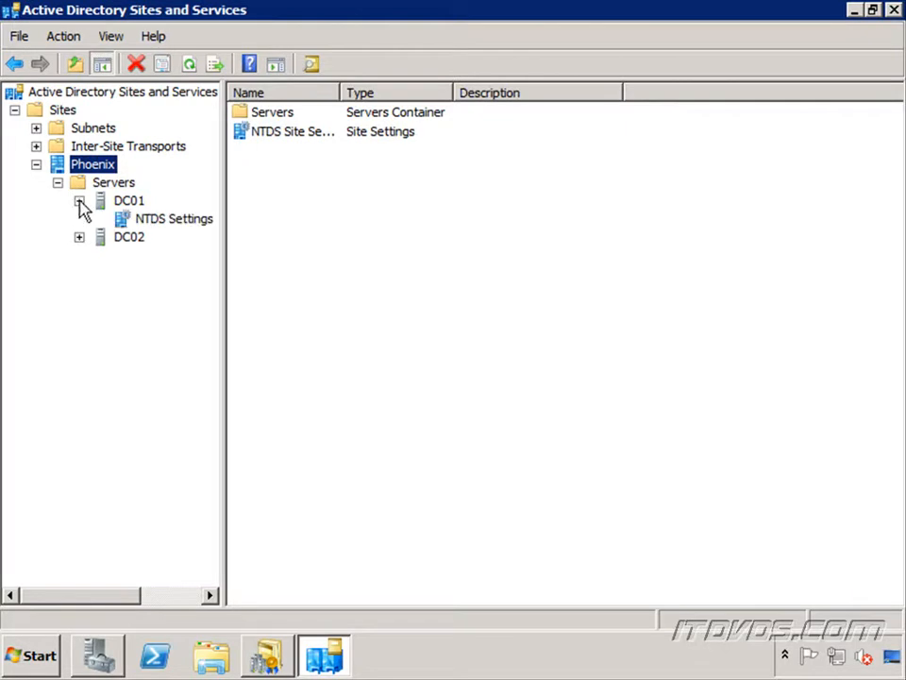
Step: Confirm DC01's NTDS Settings properties show Global Catalog checked, then cancel
left_click(174, 219)
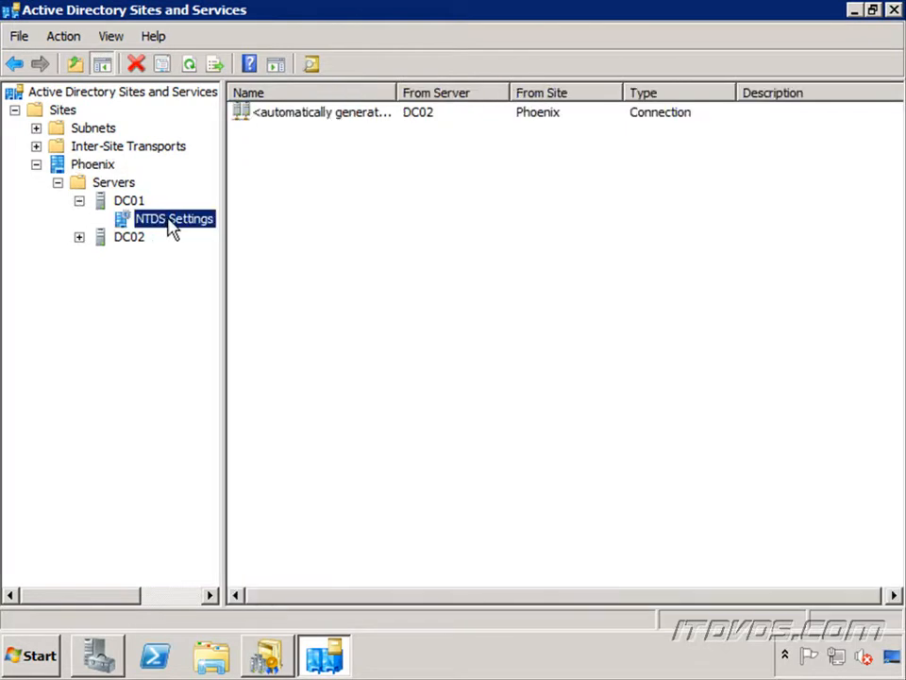
right_click(174, 219)
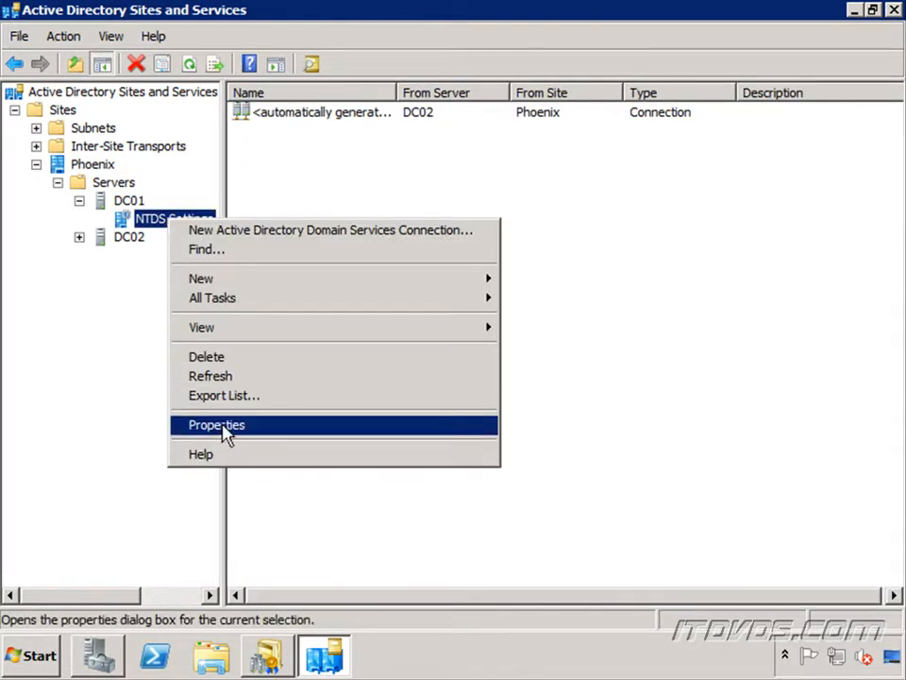
left_click(215, 423)
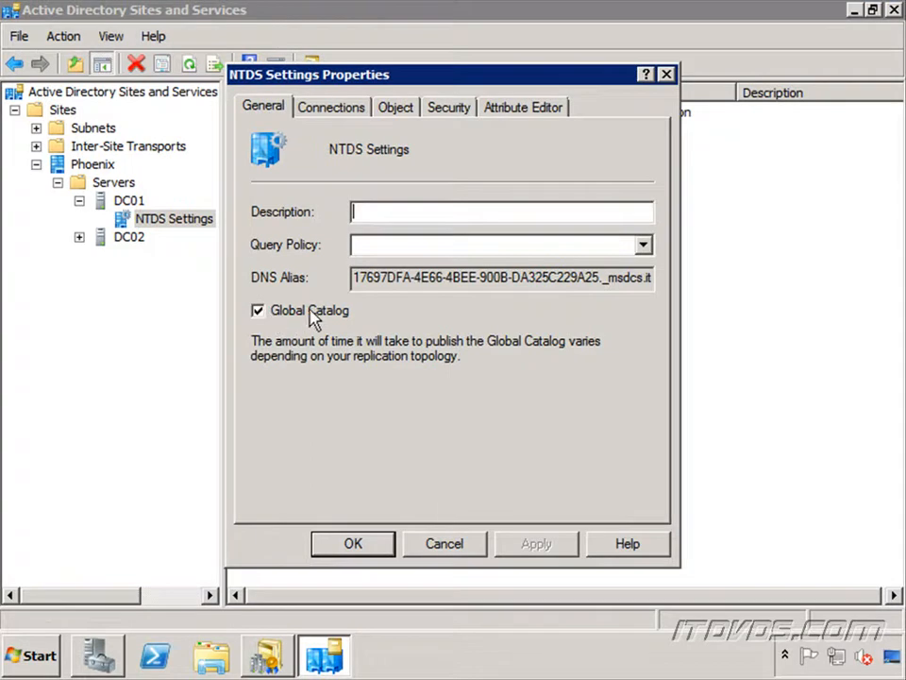
left_click(443, 544)
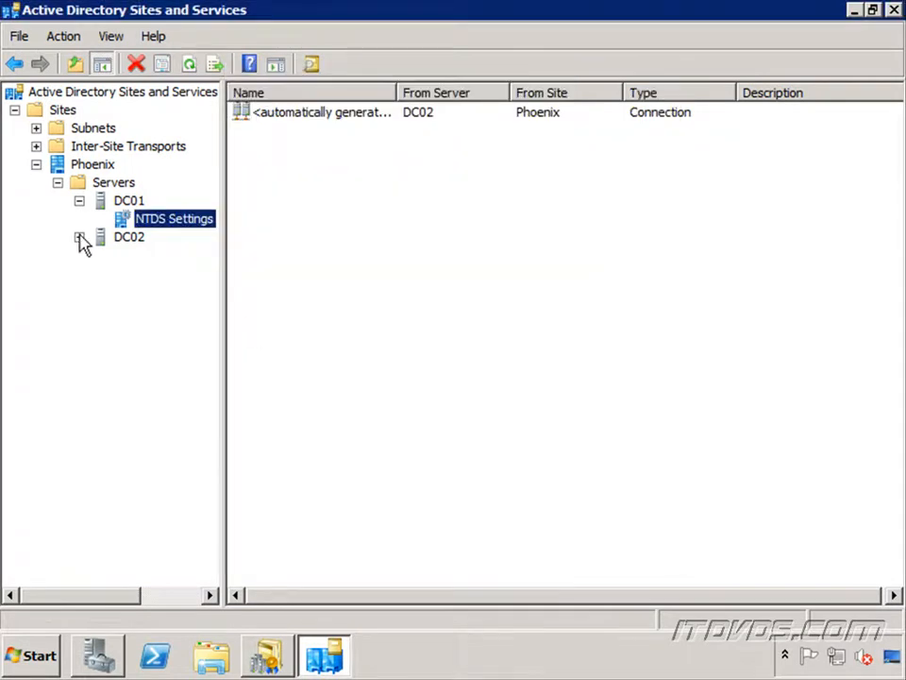
Step: Confirm DC02's NTDS Settings properties show Global Catalog checked, then cancel
right_click(142, 255)
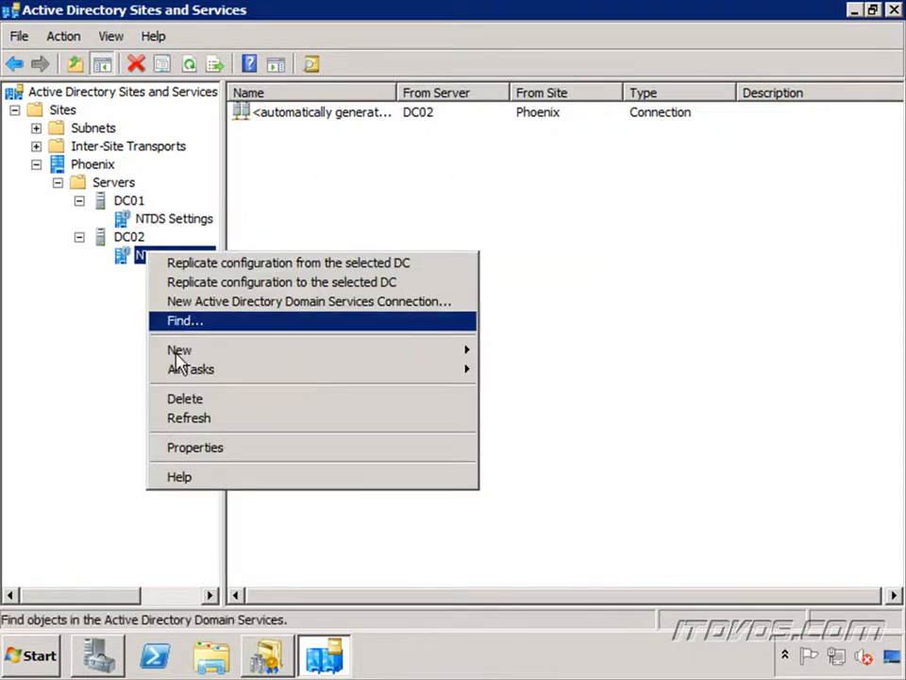
left_click(194, 446)
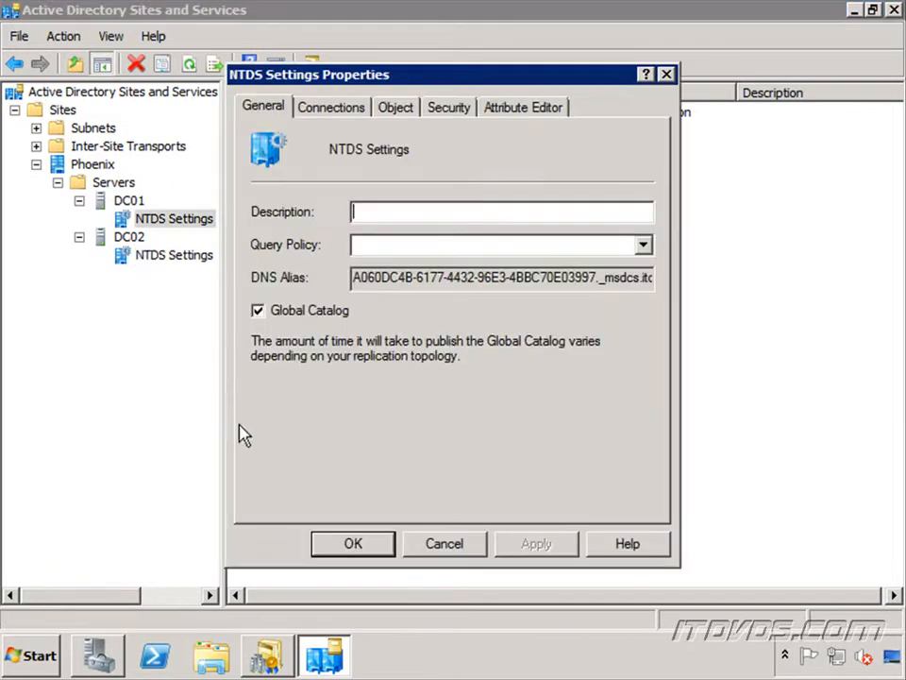
mouse_move(444, 544)
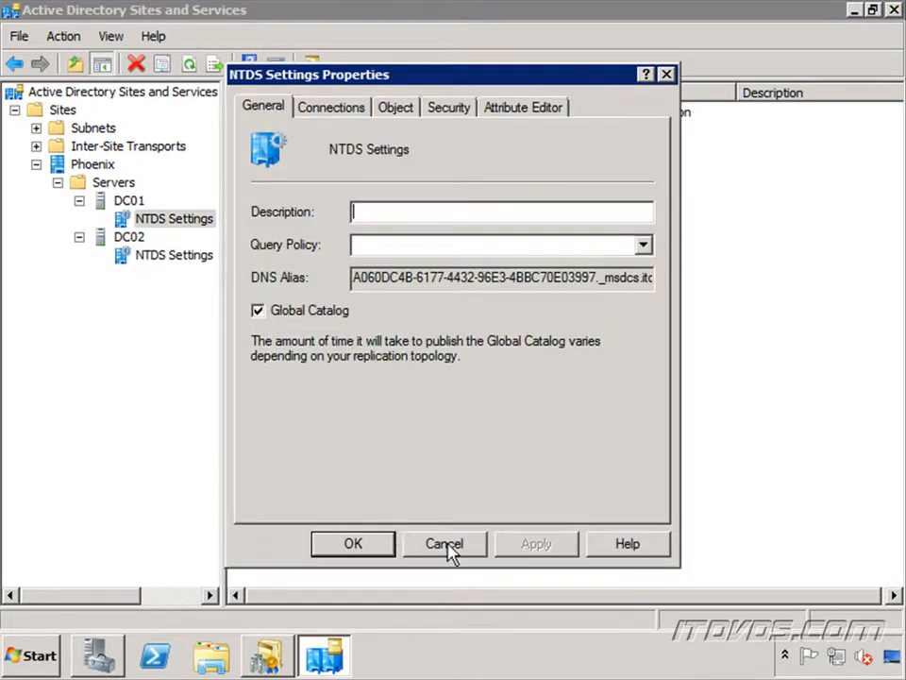
left_click(444, 544)
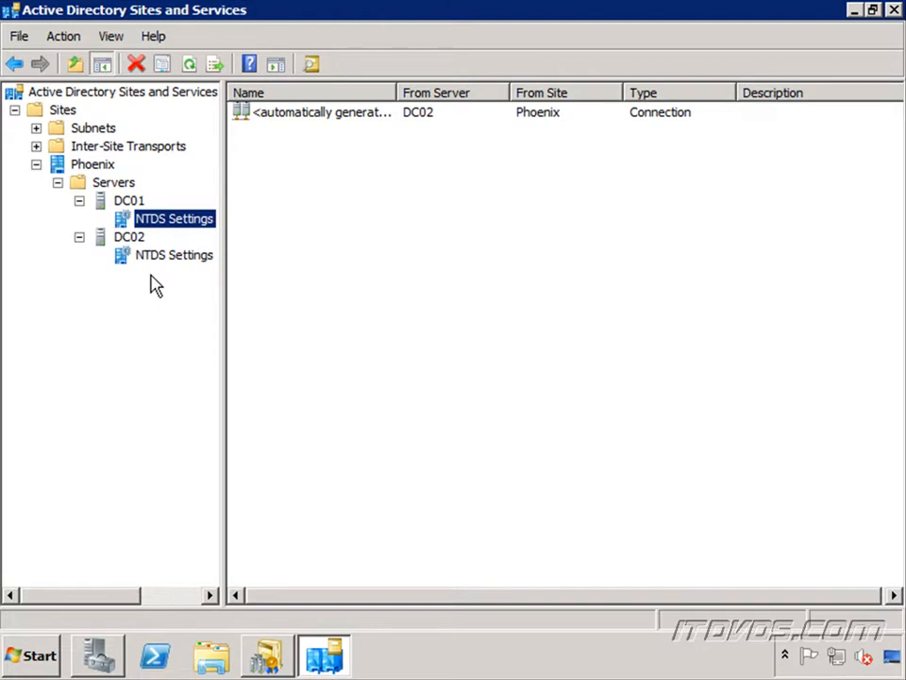
mouse_move(170, 540)
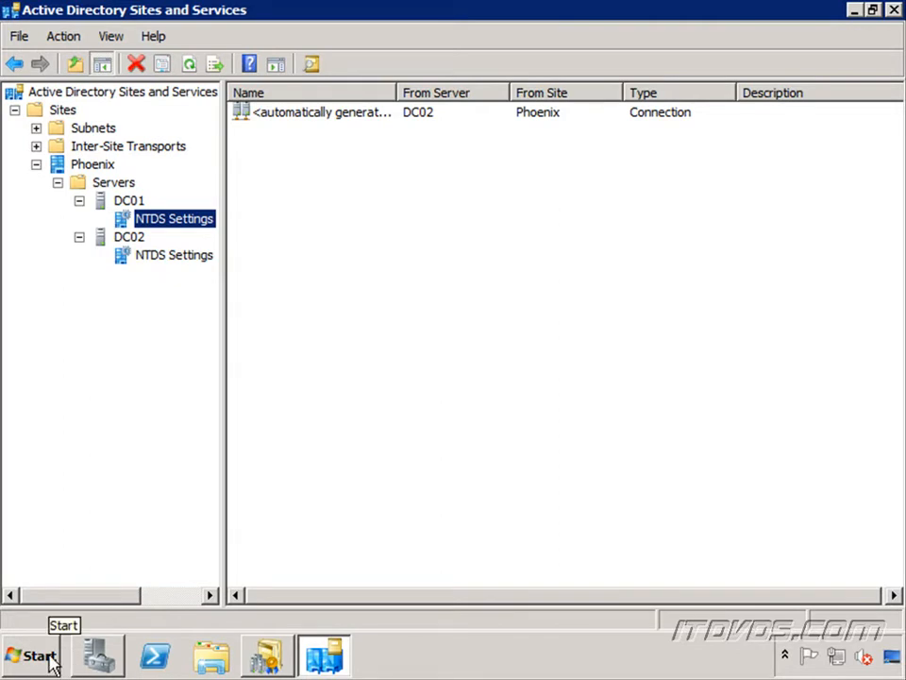
Step: Run 'netdom query /domain:itdvds.local fsmo' to list the FSMO role holders
left_click(32, 655)
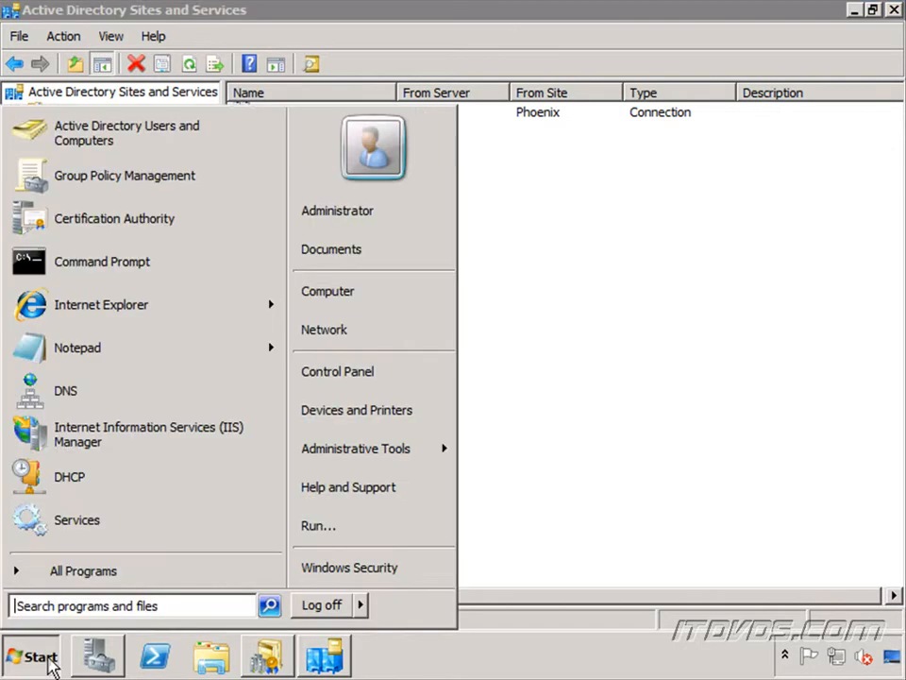
mouse_move(102, 261)
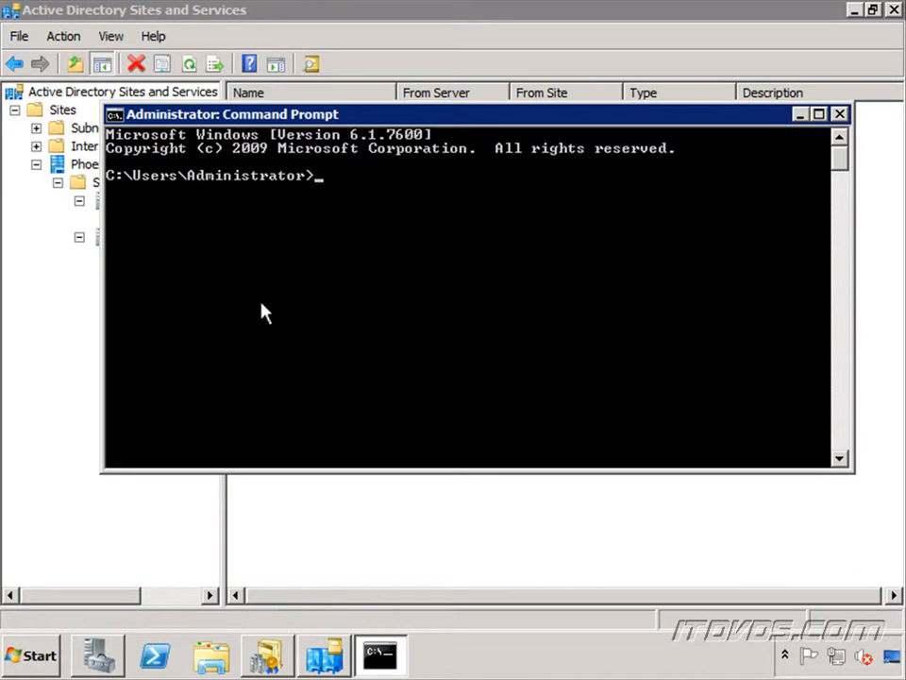
type("netdom query /domain:itdvds.local fsmo")
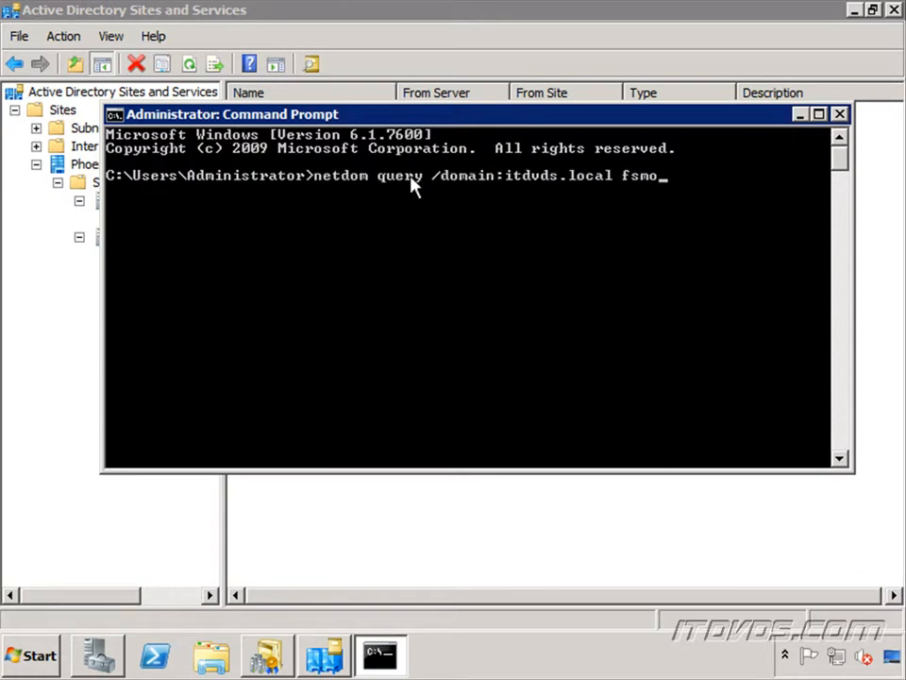
mouse_move(487, 189)
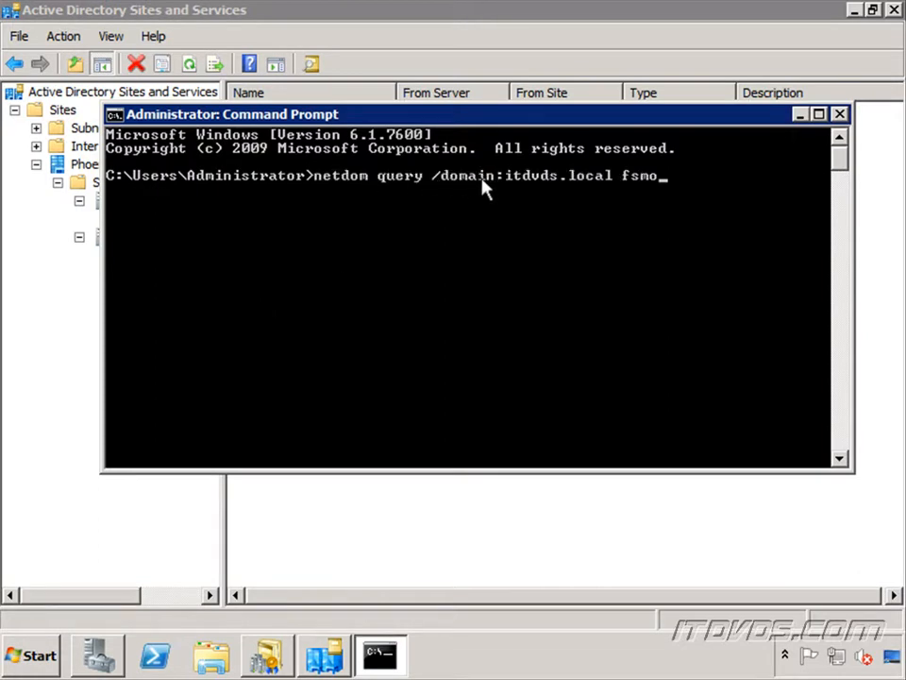
mouse_move(567, 193)
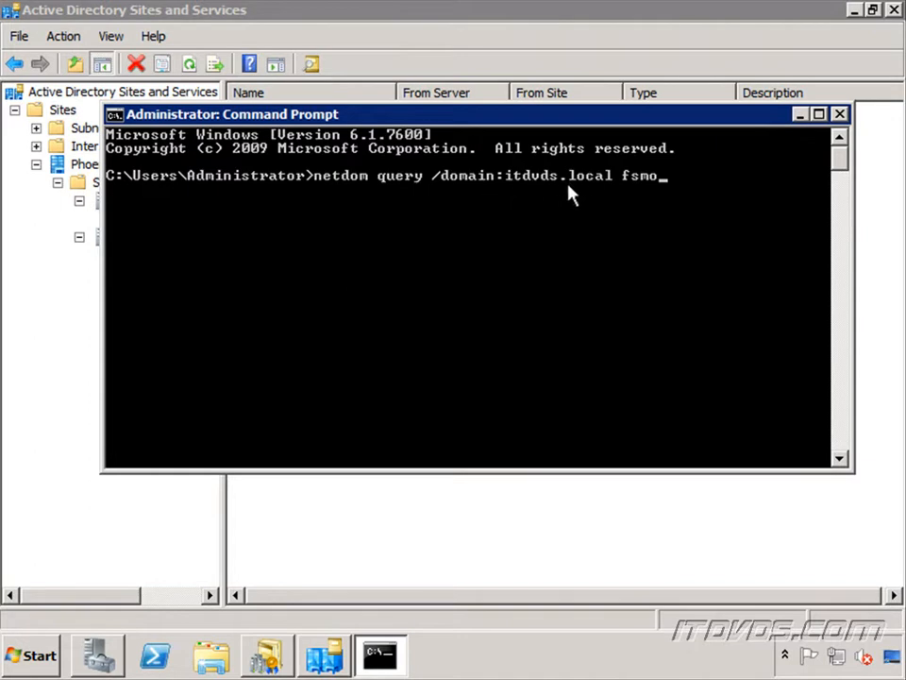
mouse_move(650, 187)
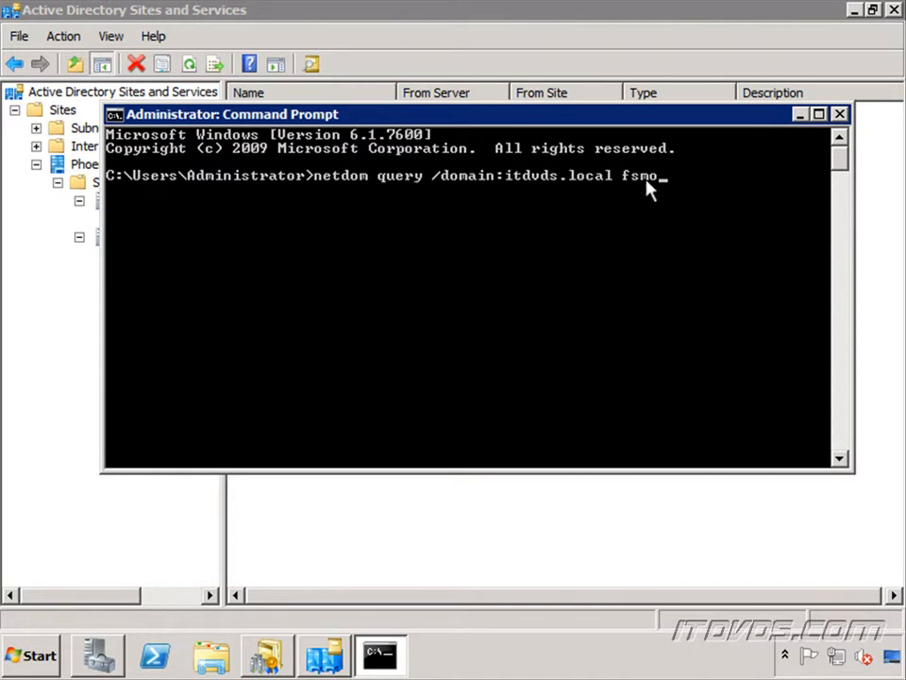
key("Return")
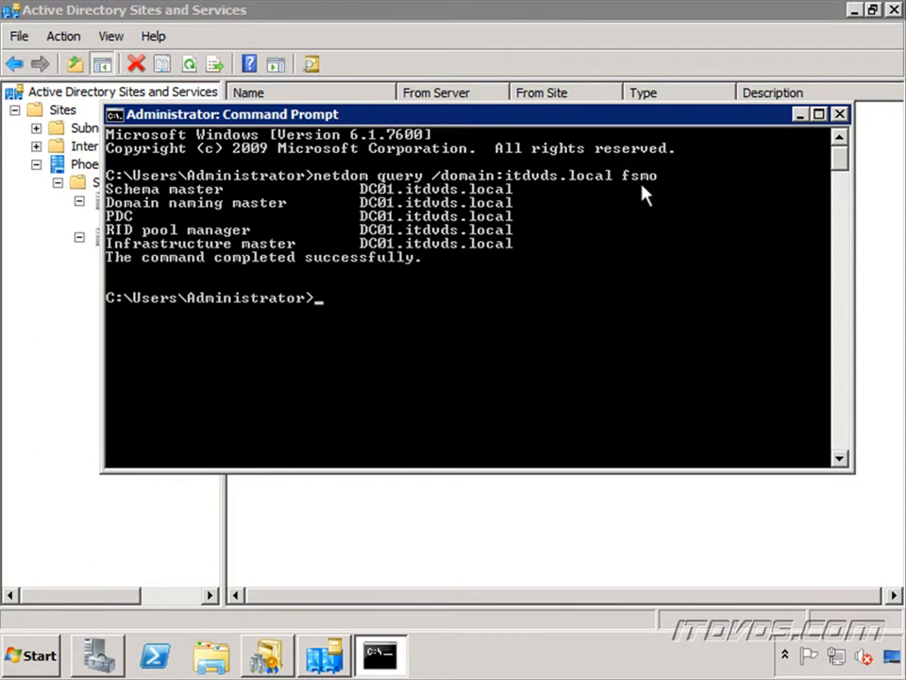
mouse_move(325, 268)
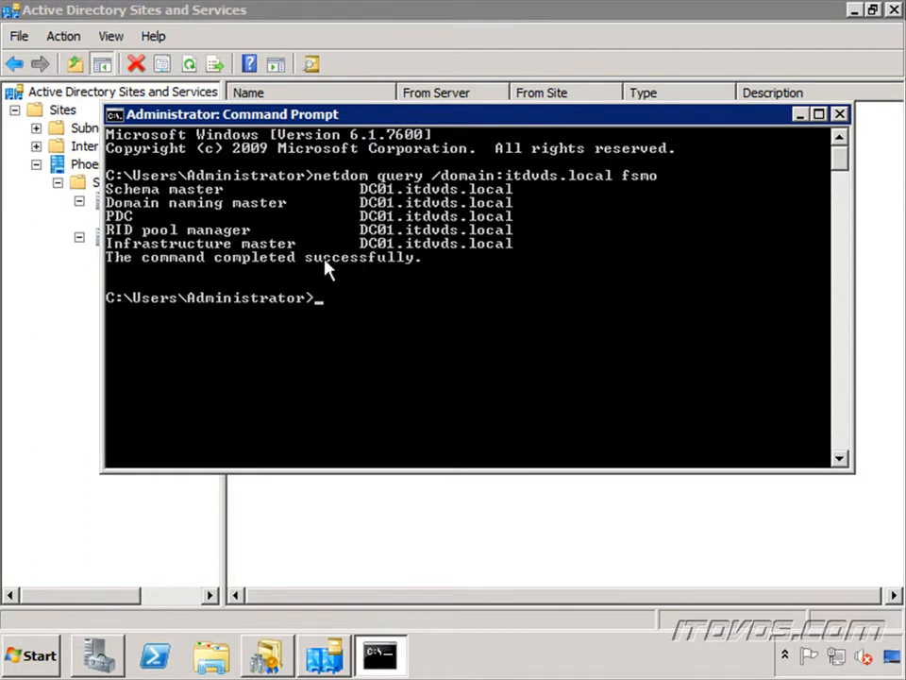
mouse_move(401, 204)
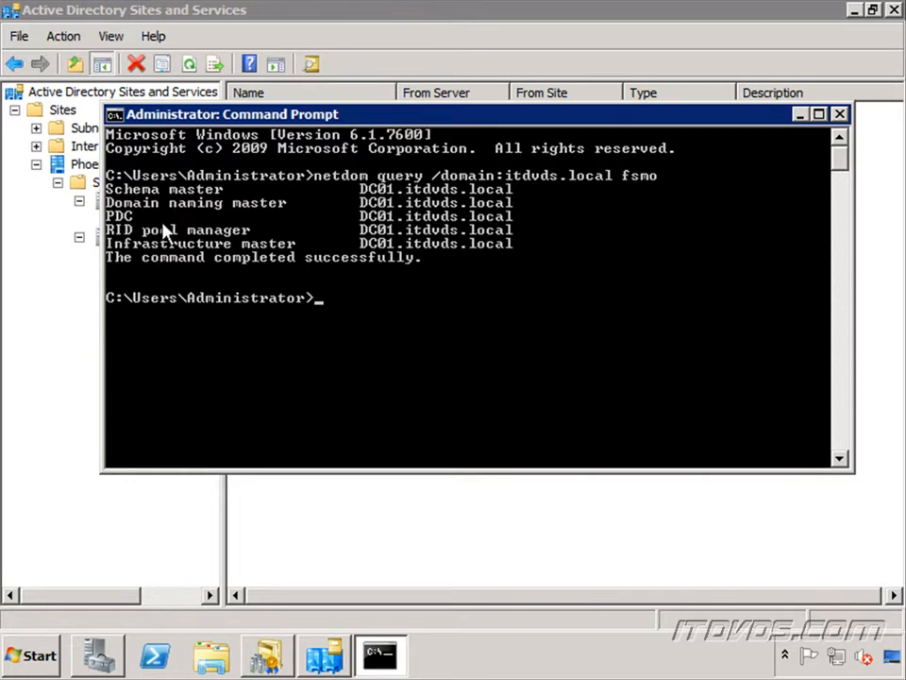
mouse_move(158, 198)
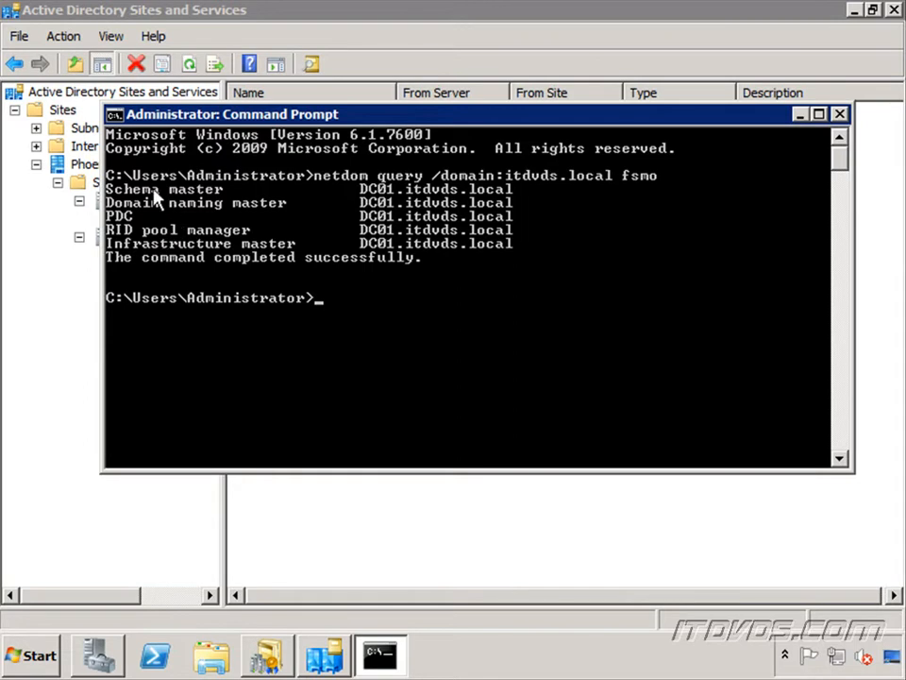
mouse_move(173, 206)
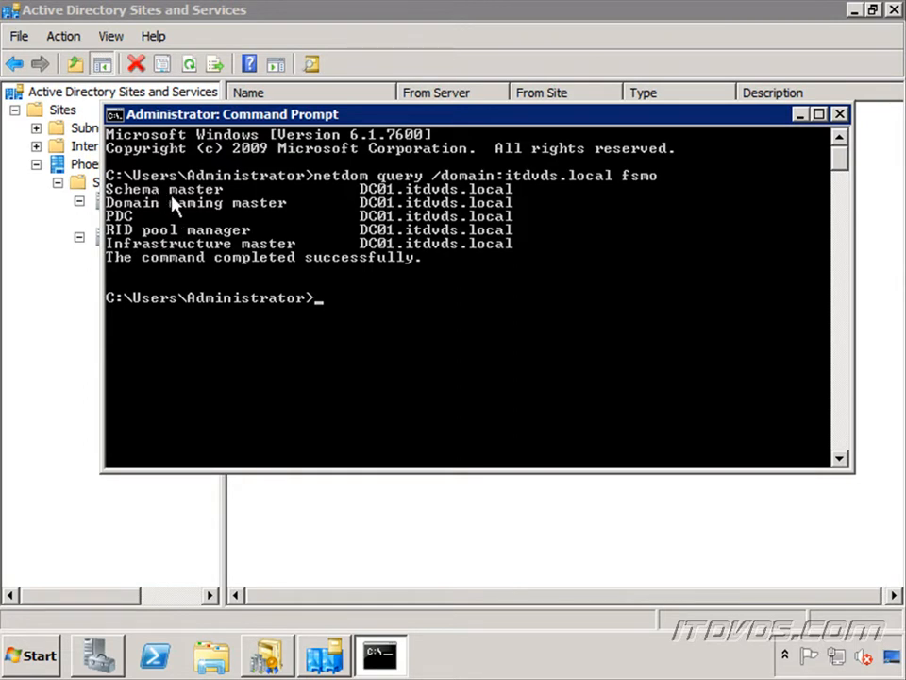
mouse_move(357, 199)
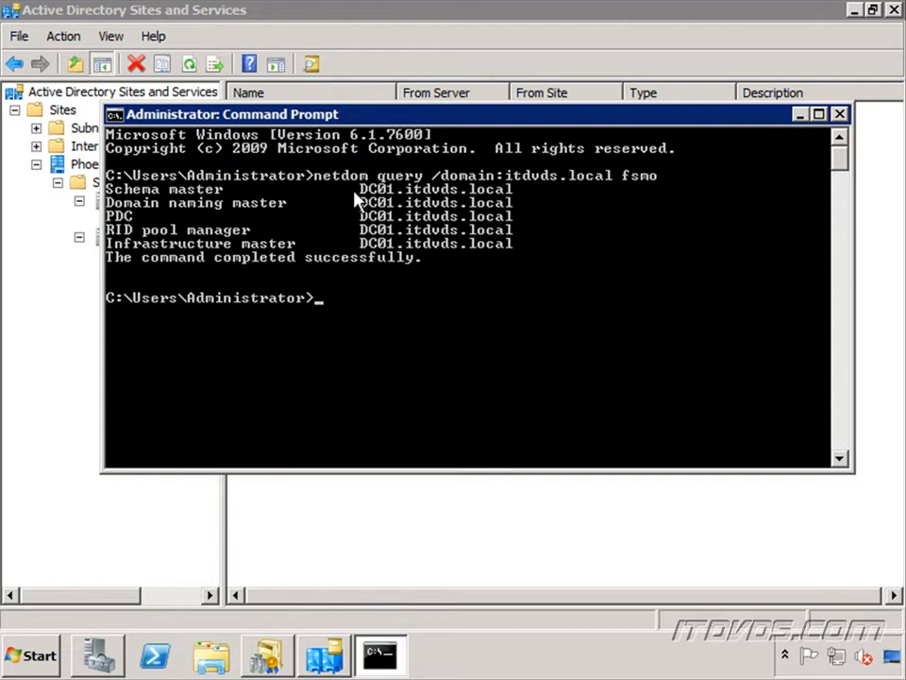
mouse_move(199, 198)
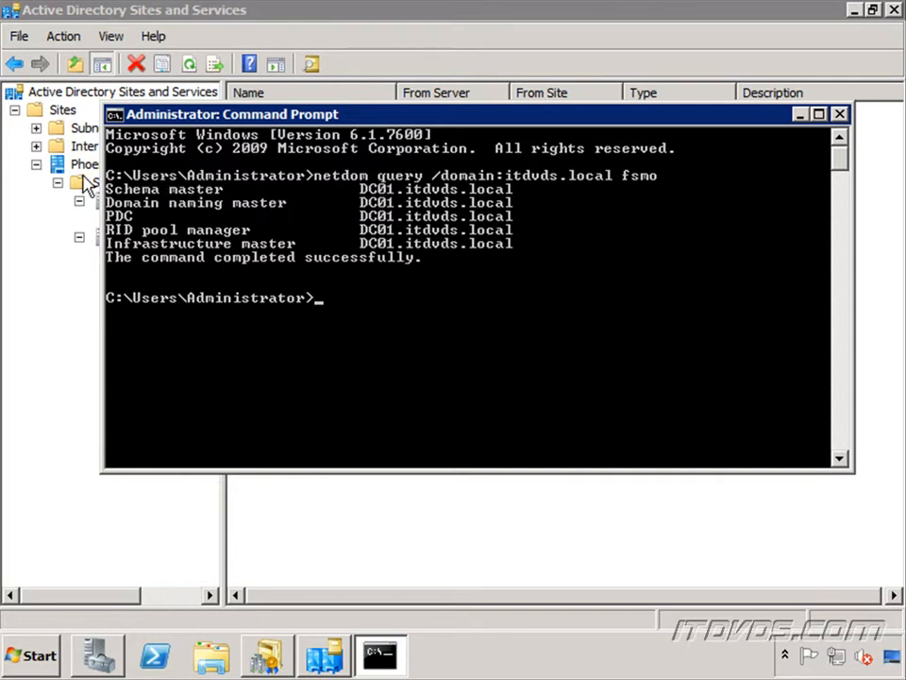
mouse_move(349, 210)
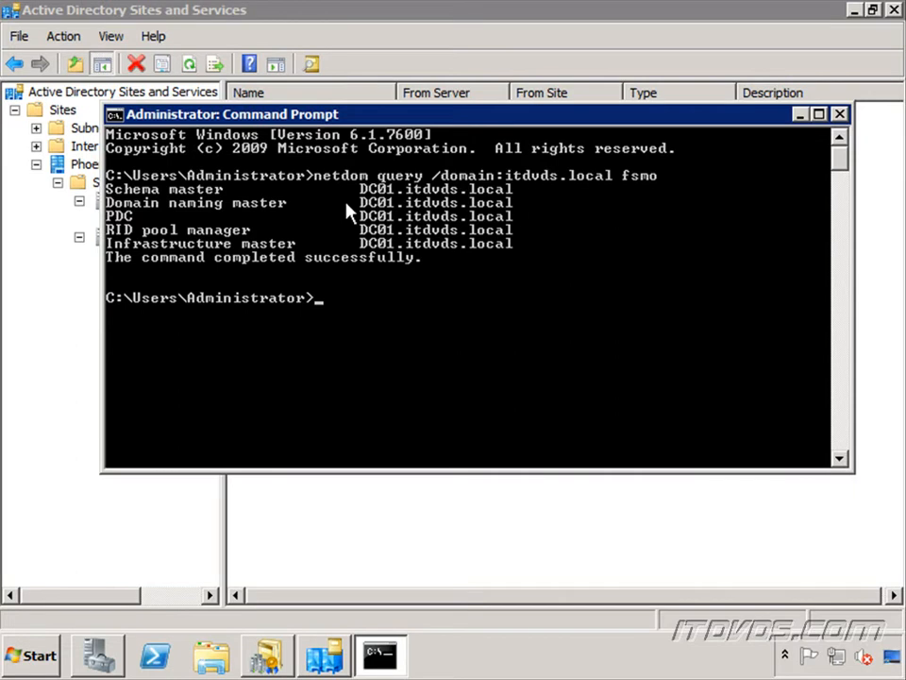